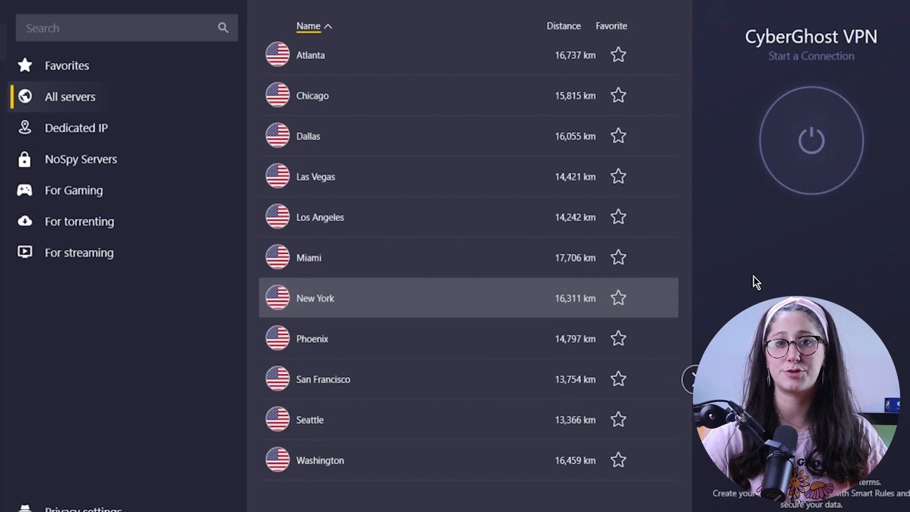
# - Send a CyberGhost live chat message asking to cancel the subscription and get a refund
pyautogui.click(810, 140)
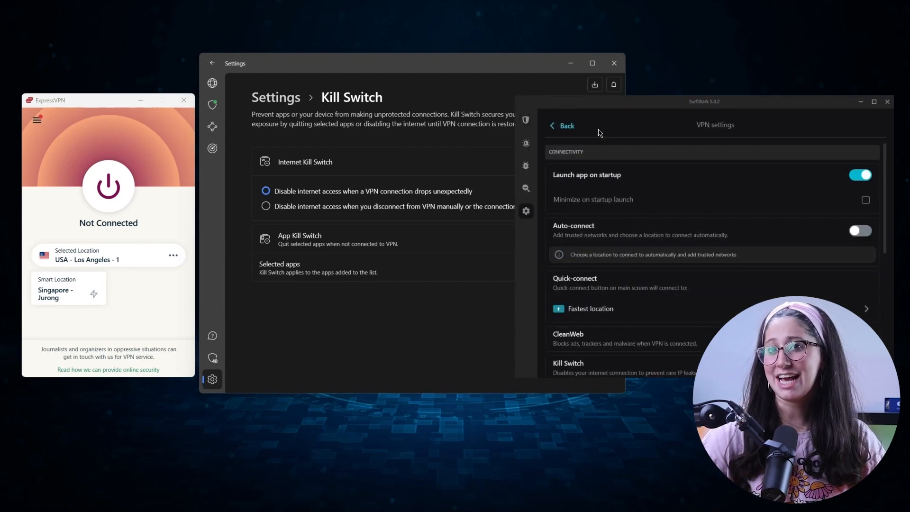
pyautogui.scroll(-3)
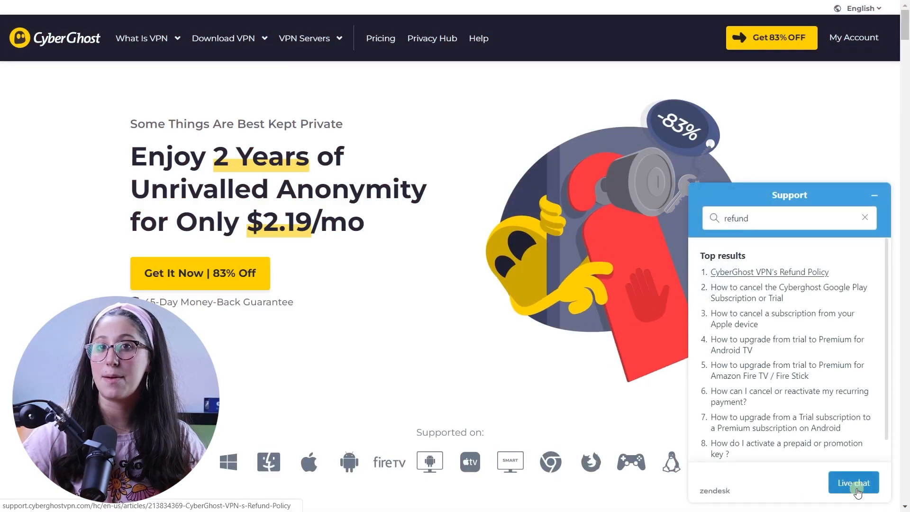
pyautogui.click(853, 482)
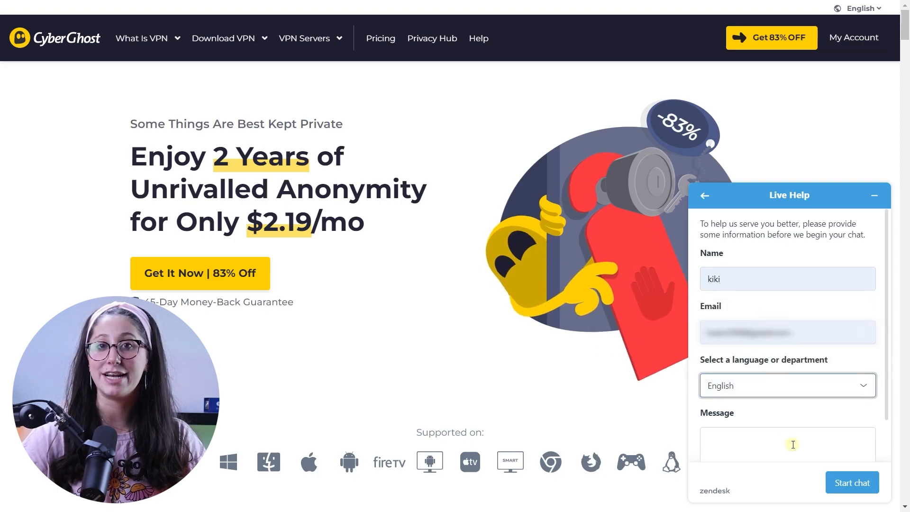
pyautogui.write('i want to cancel my subscription')
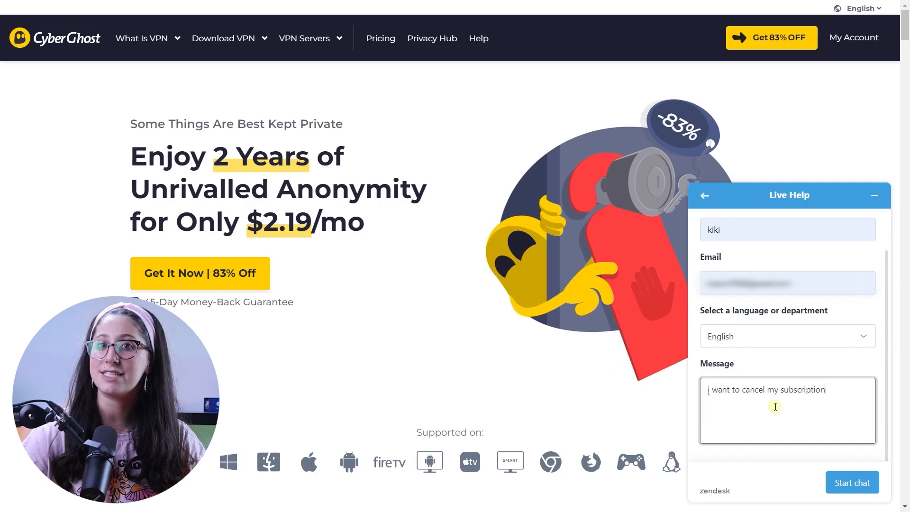
pyautogui.write('and get a refund')
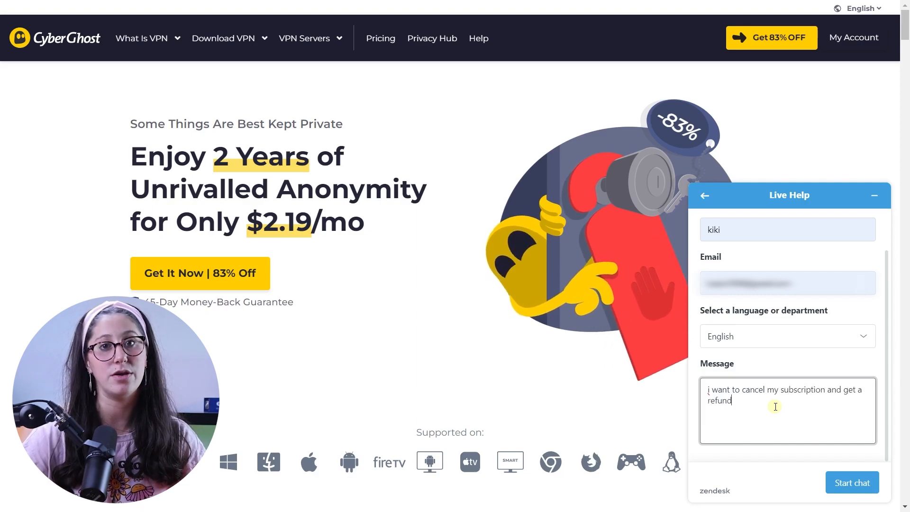
pyautogui.click(850, 482)
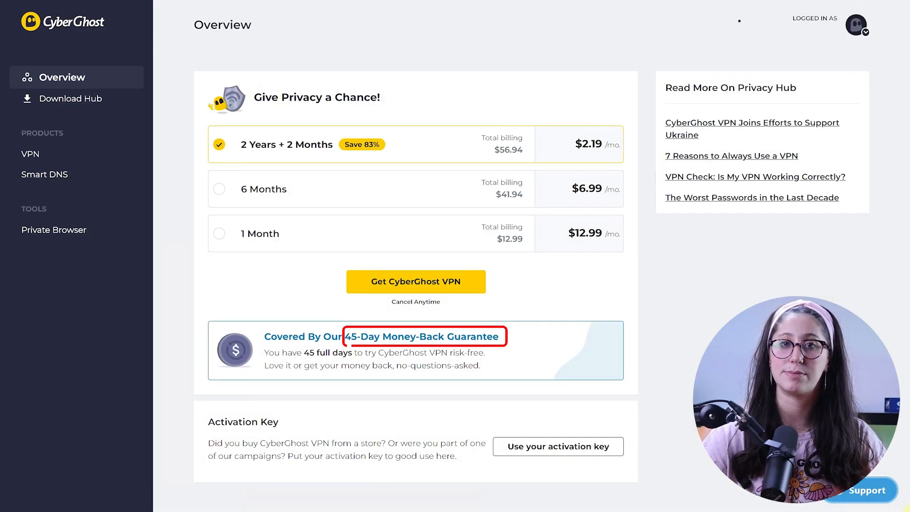
# - Open the CyberGhost account Overview showing plans and the 45-Day Money-Back Guarantee
pyautogui.click(422, 336)
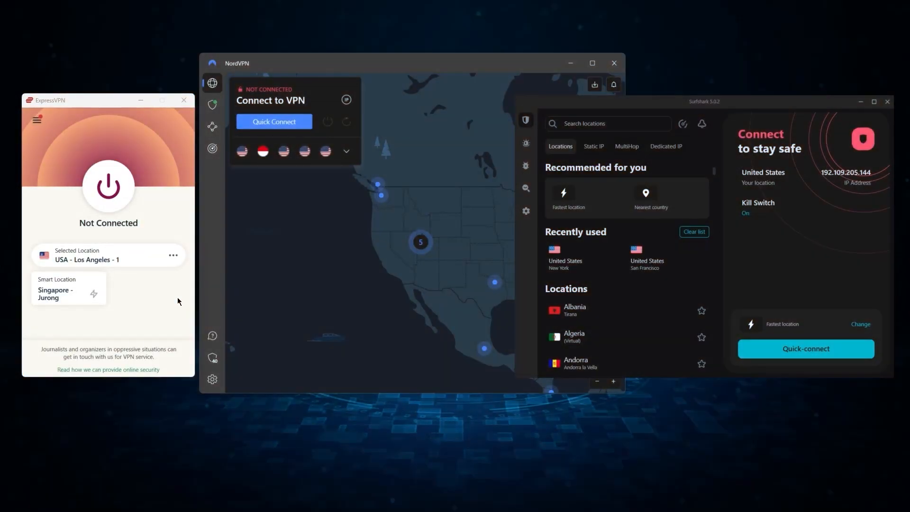
# - Open the ExpressVPN menu and turn on NordVPN's Internet Kill Switch
pyautogui.click(37, 119)
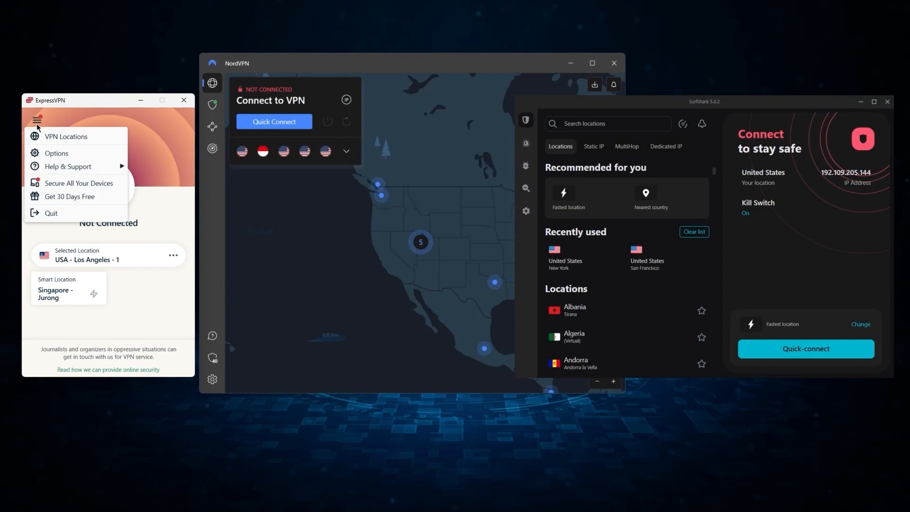
pyautogui.click(56, 153)
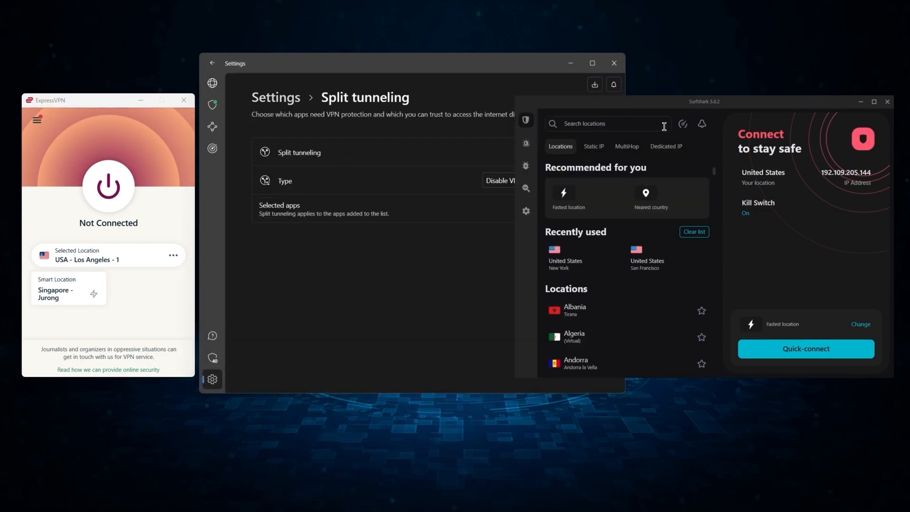
pyautogui.click(525, 210)
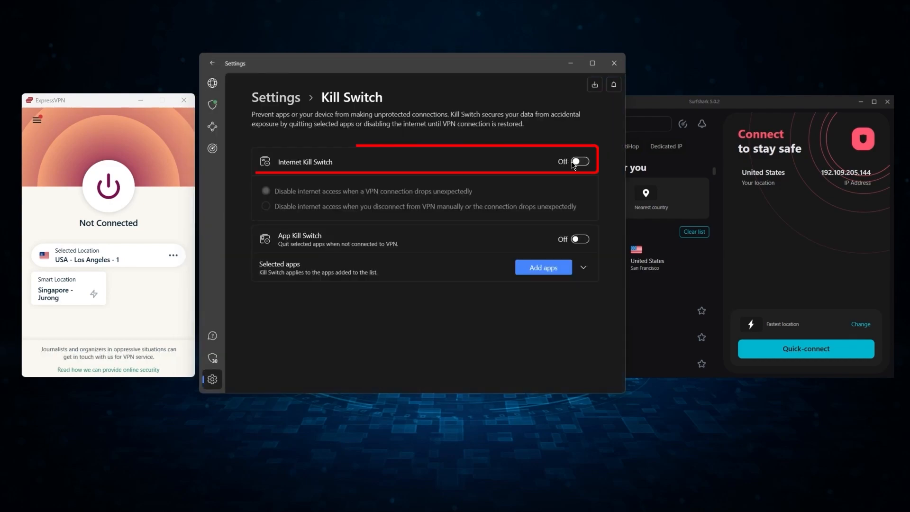
pyautogui.click(578, 161)
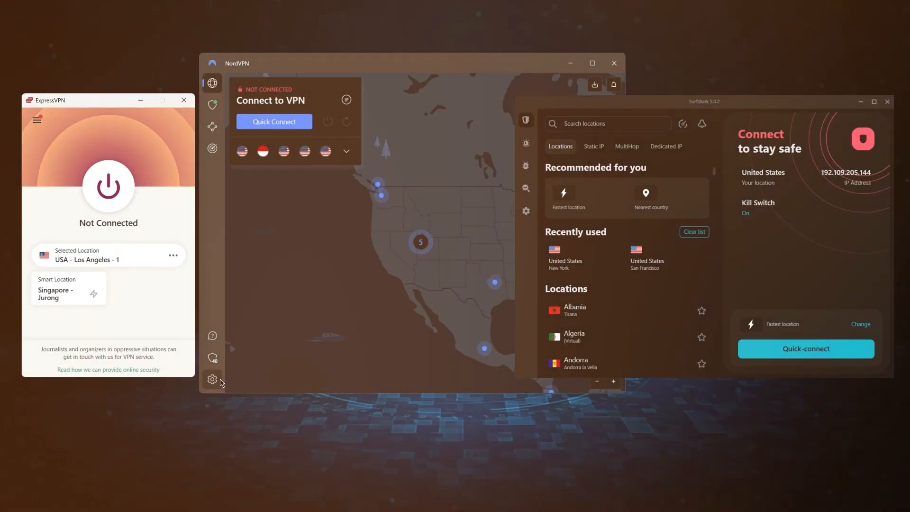
pyautogui.click(212, 379)
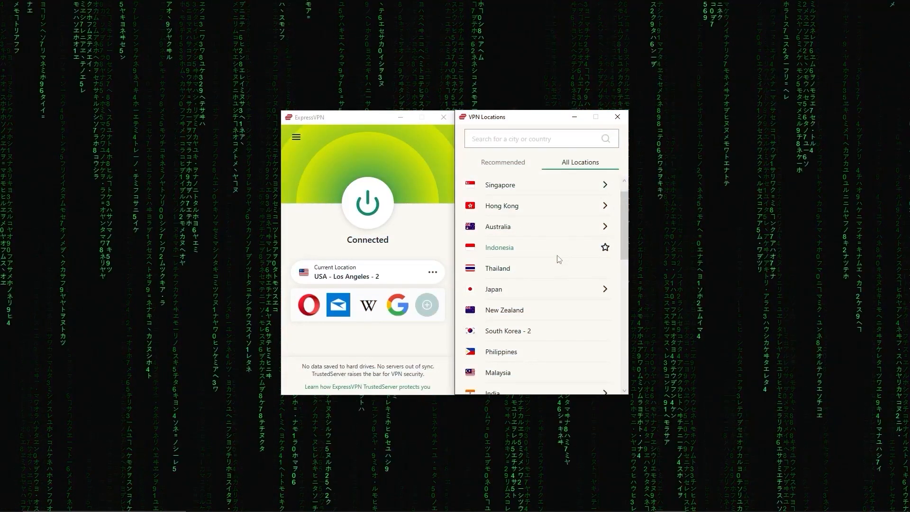
pyautogui.scroll(-3)
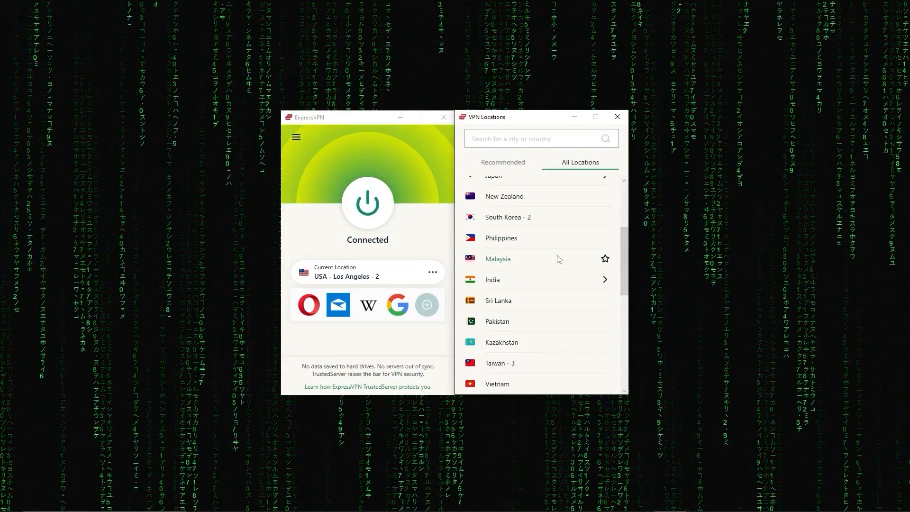
pyautogui.scroll(-3)
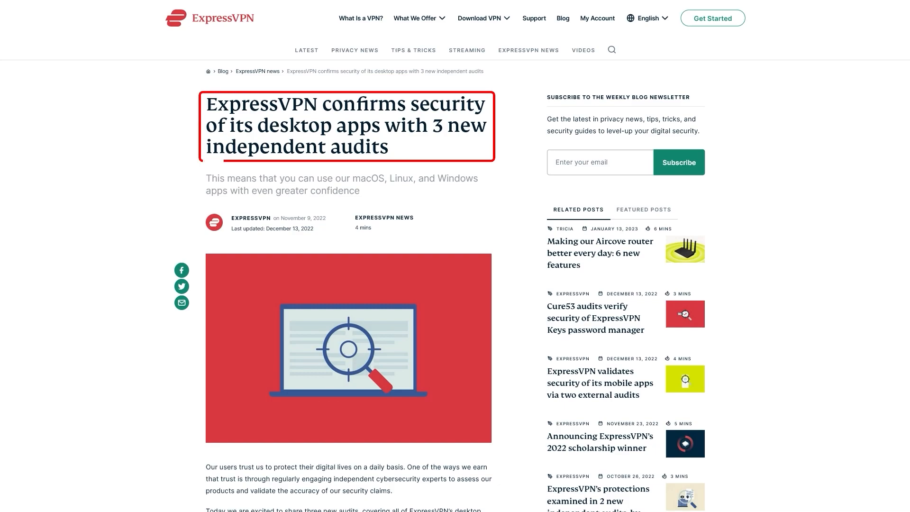
# - Scroll through the ExpressVPN blog post on three new desktop app audits
pyautogui.scroll(-3)
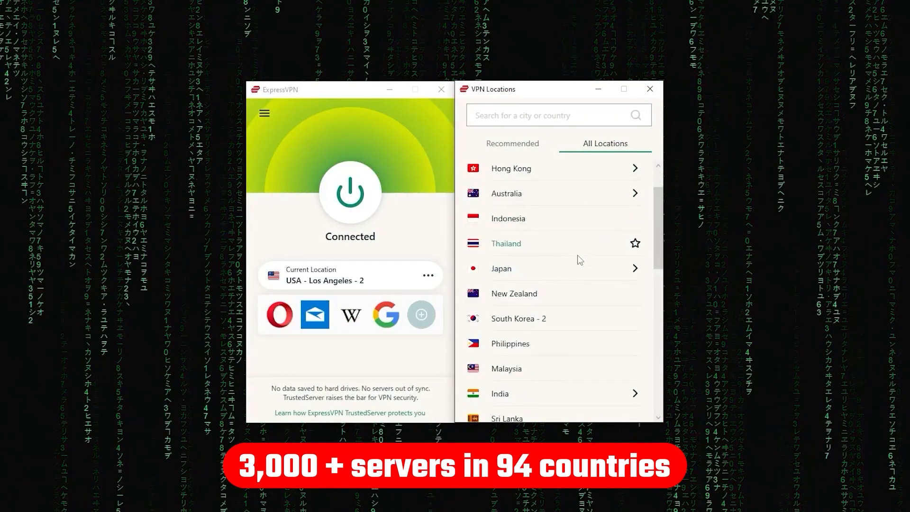
# - Show the Protocol tab listing ExpressVPN's available VPN protocols
pyautogui.scroll(-3)
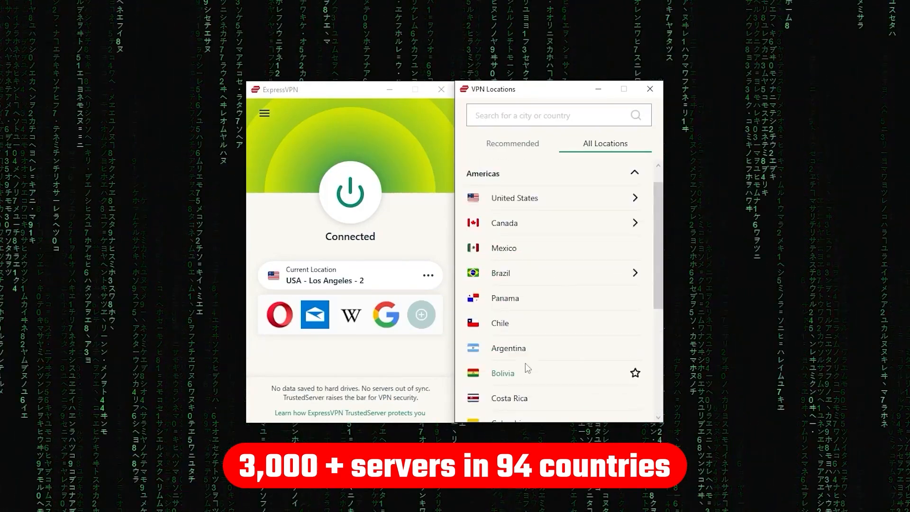
pyautogui.scroll(-3)
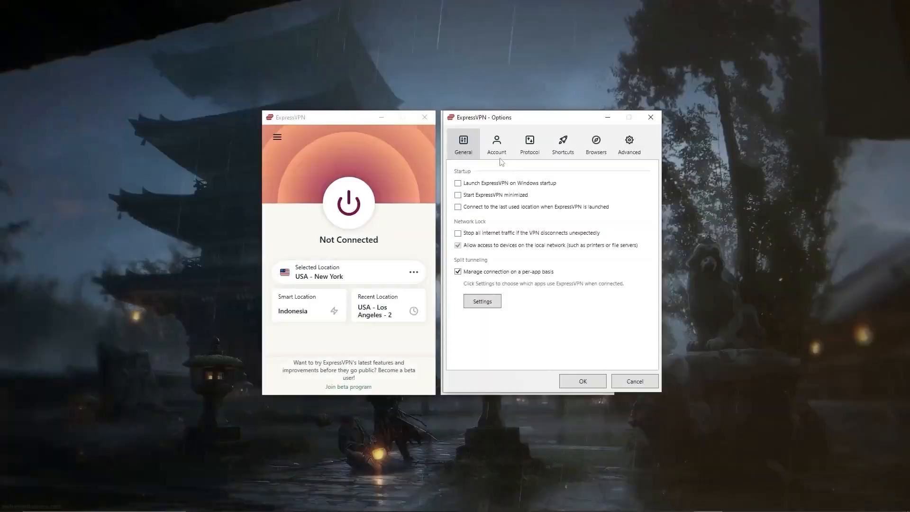
pyautogui.click(529, 143)
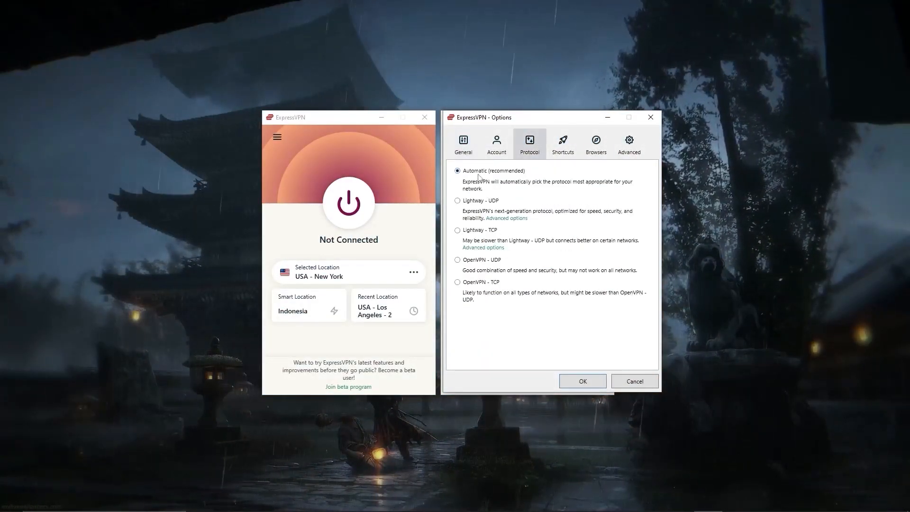
pyautogui.click(457, 230)
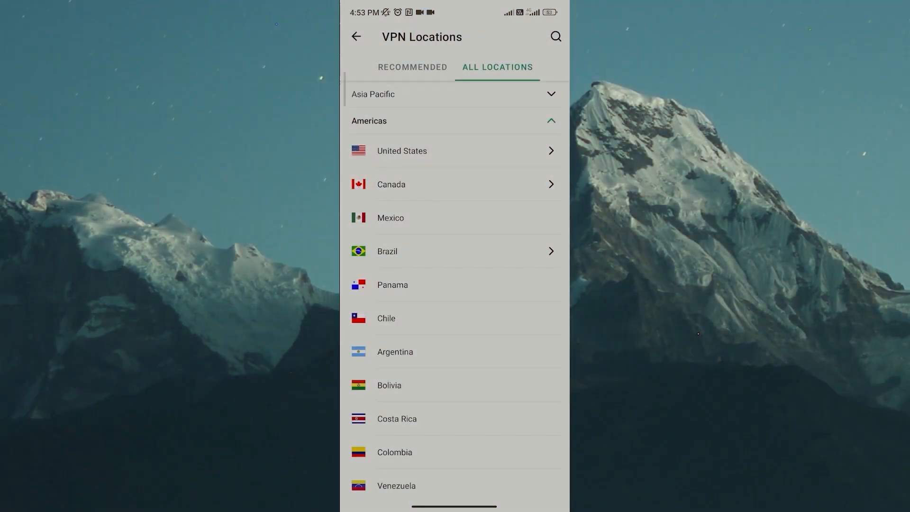
pyautogui.scroll(-3)
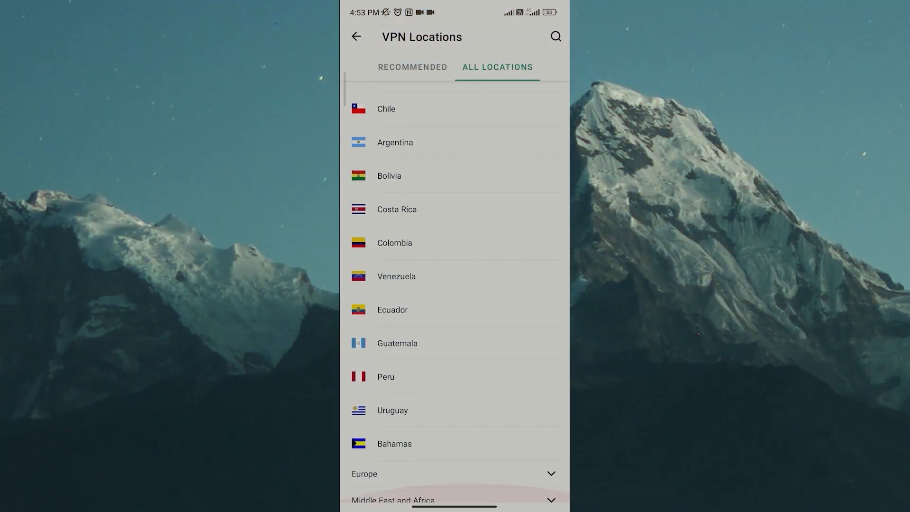
pyautogui.scroll(-3)
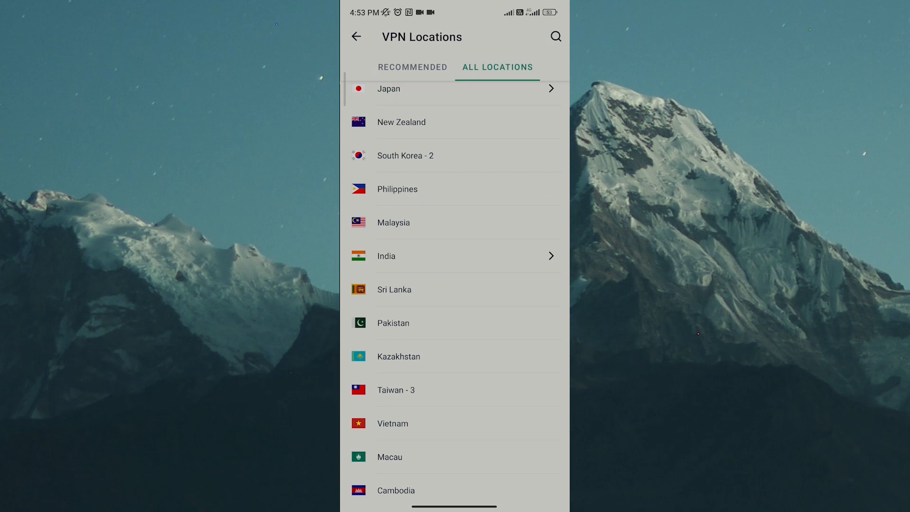
pyautogui.scroll(-3)
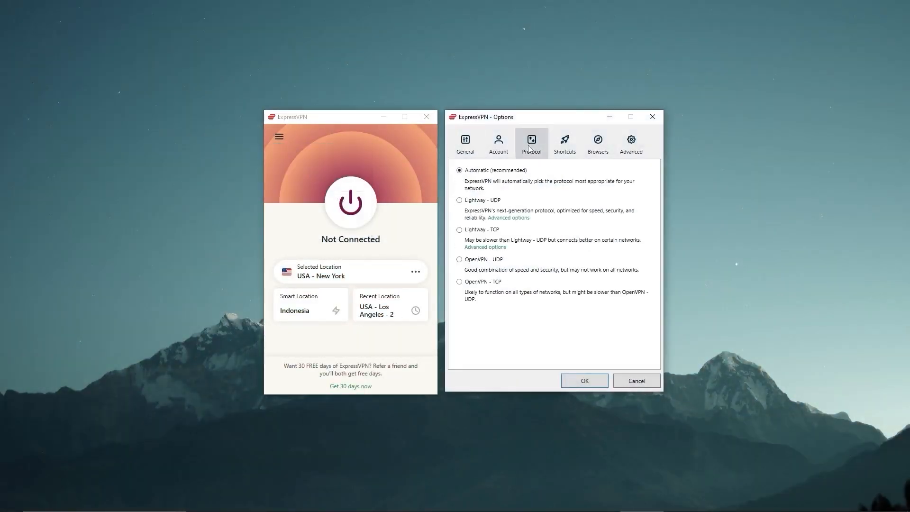
pyautogui.click(459, 200)
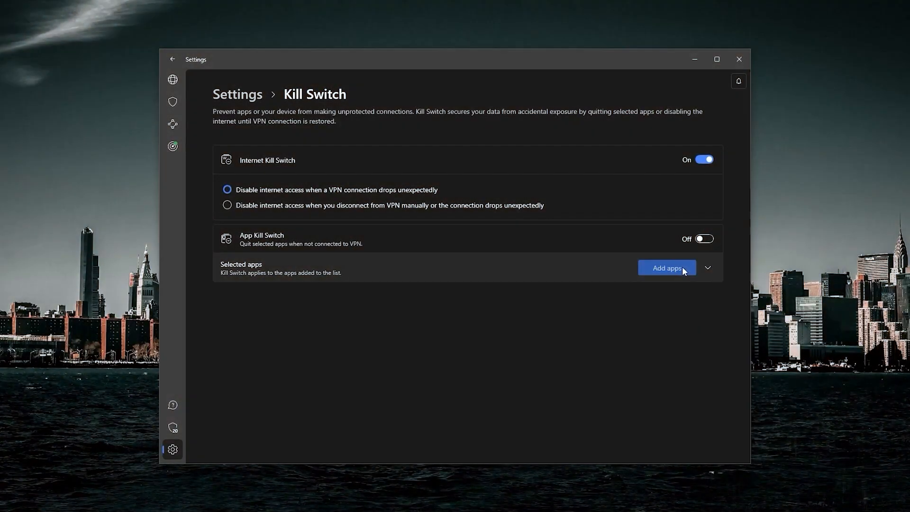
# - Open NordVPN's app kill switch Select apps list and close it without adding apps
pyautogui.click(666, 267)
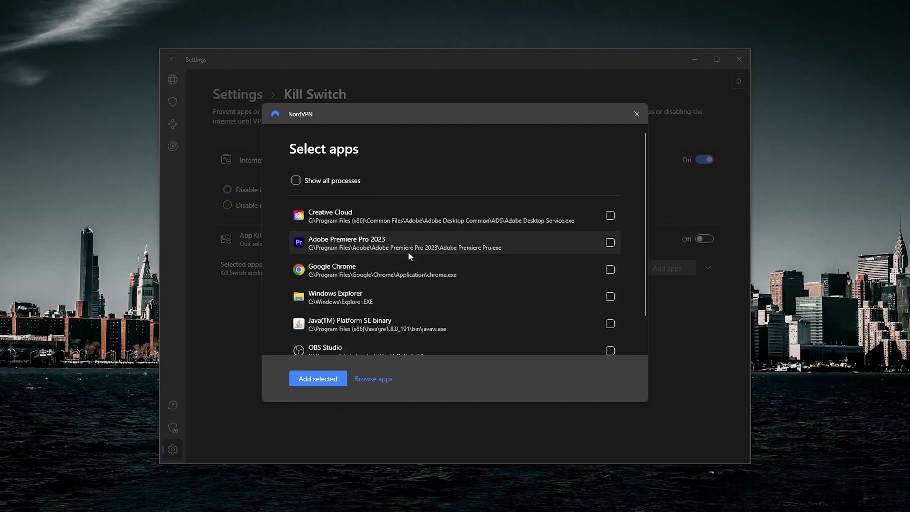
pyautogui.moveTo(460, 333)
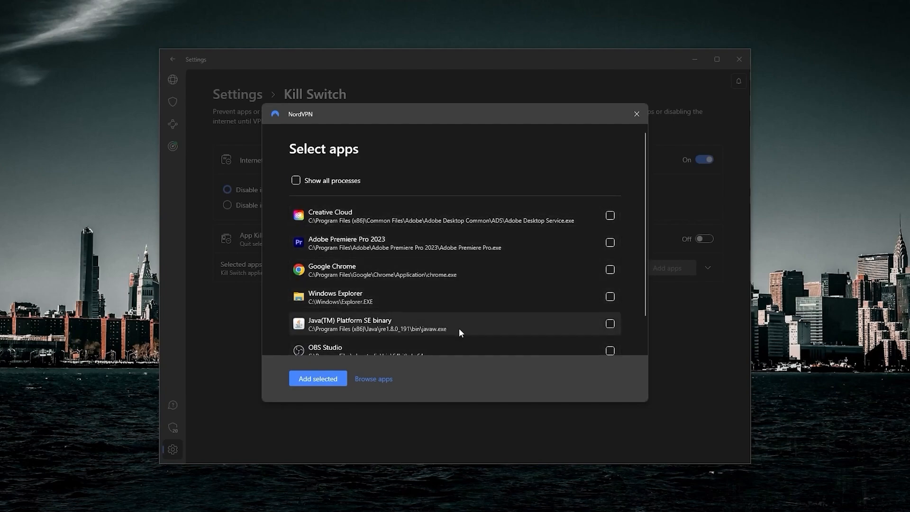
pyautogui.moveTo(635, 114)
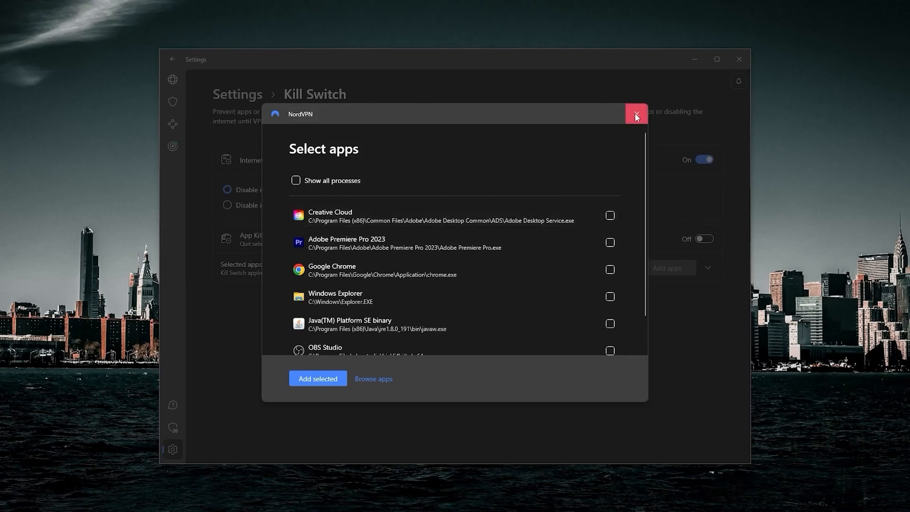
pyautogui.click(635, 113)
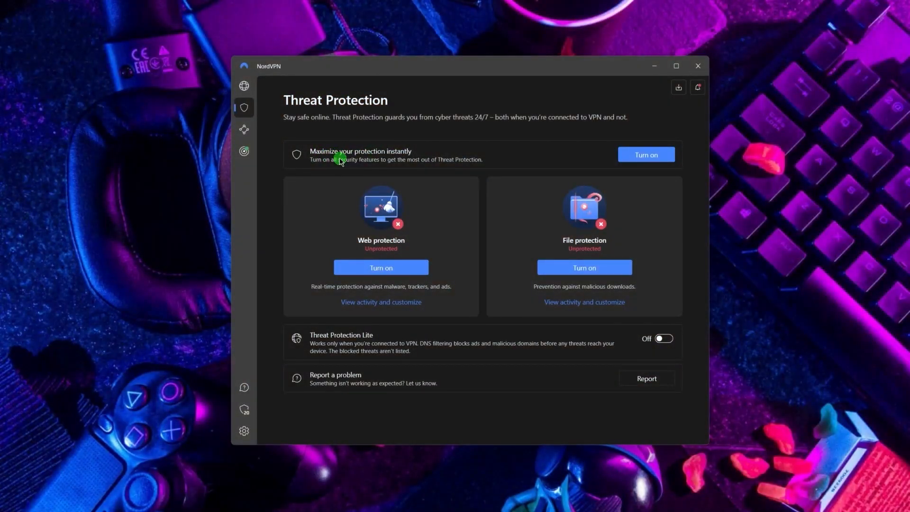
# - Return to NordVPN's server map with the specialty servers and country list
pyautogui.click(645, 155)
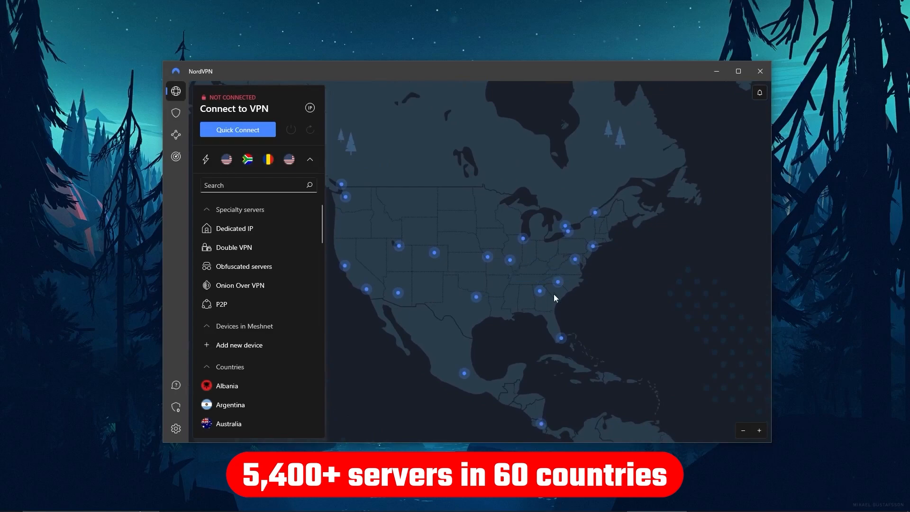
# - Pan the NordVPN map toward Europe and Asia and scroll the country list
pyautogui.moveTo(554, 298); pyautogui.dragTo(411, 284)
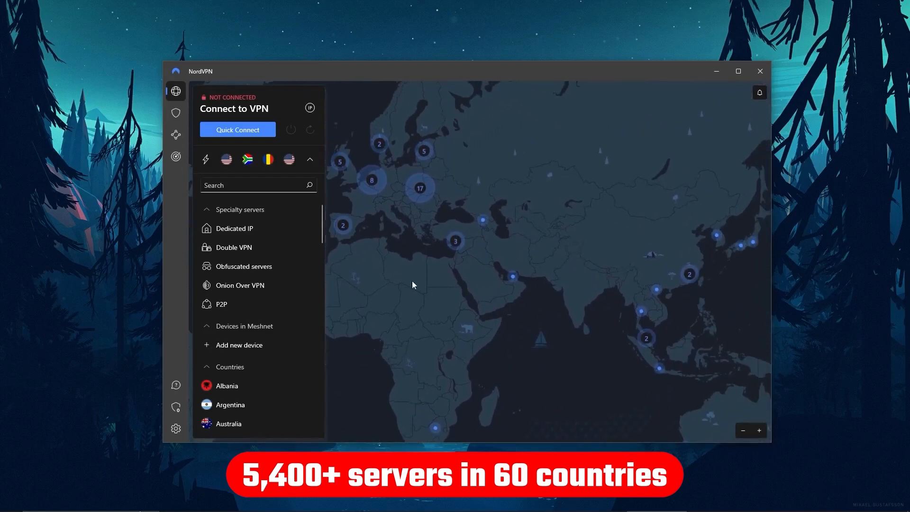
pyautogui.scroll(-3)
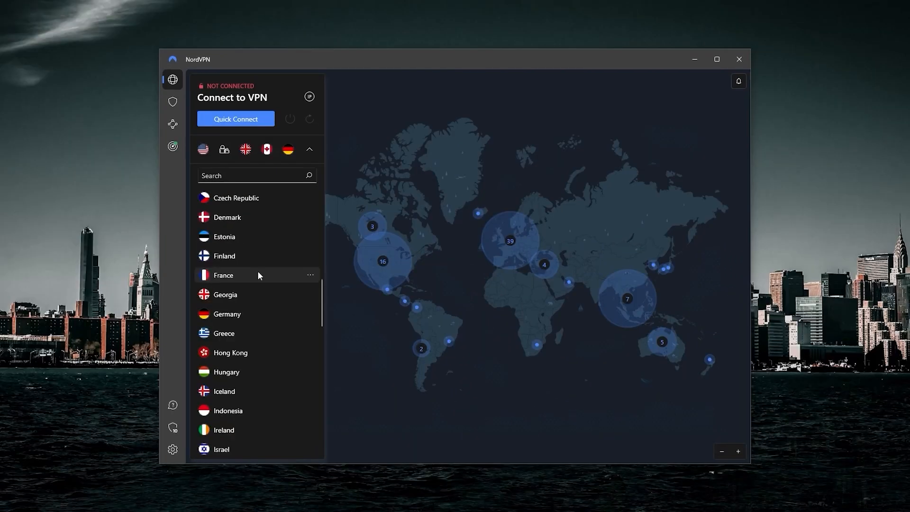
pyautogui.scroll(-3)
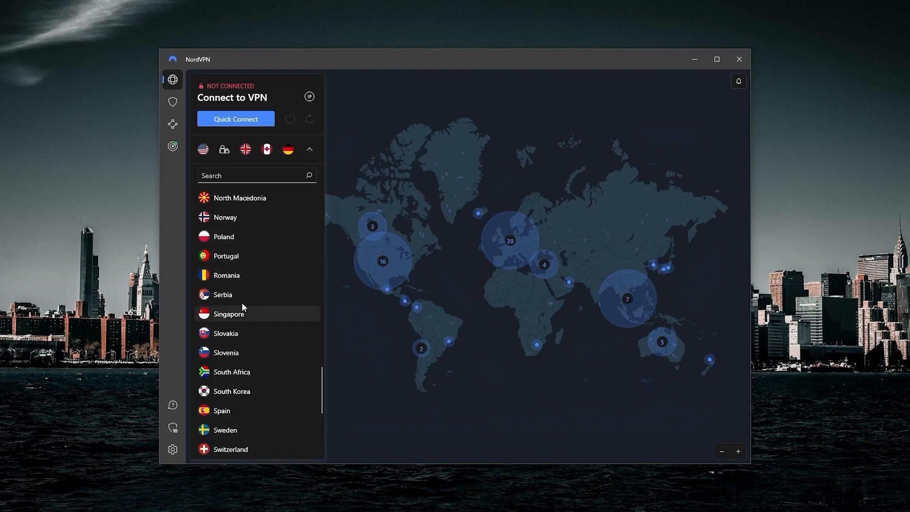
pyautogui.scroll(3)
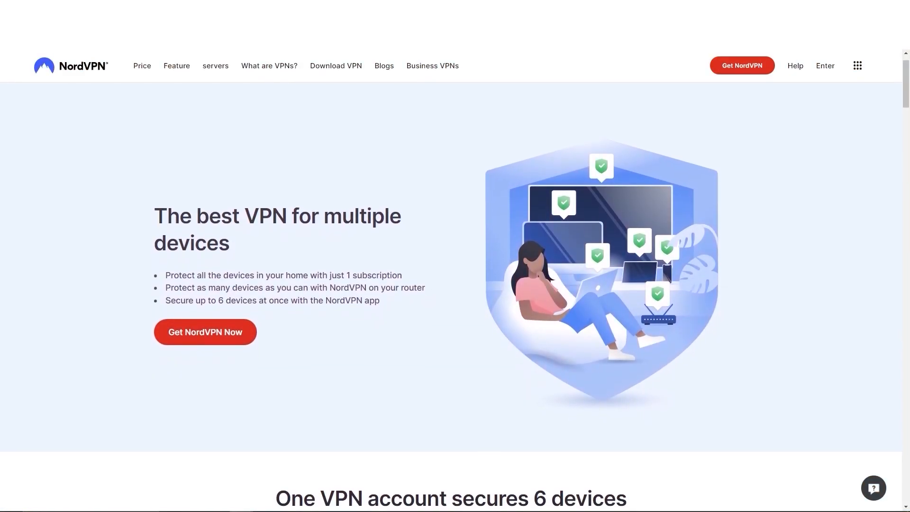
# - Scroll through NordVPN's multiple-devices web page and the app's country list
pyautogui.scroll(-3)
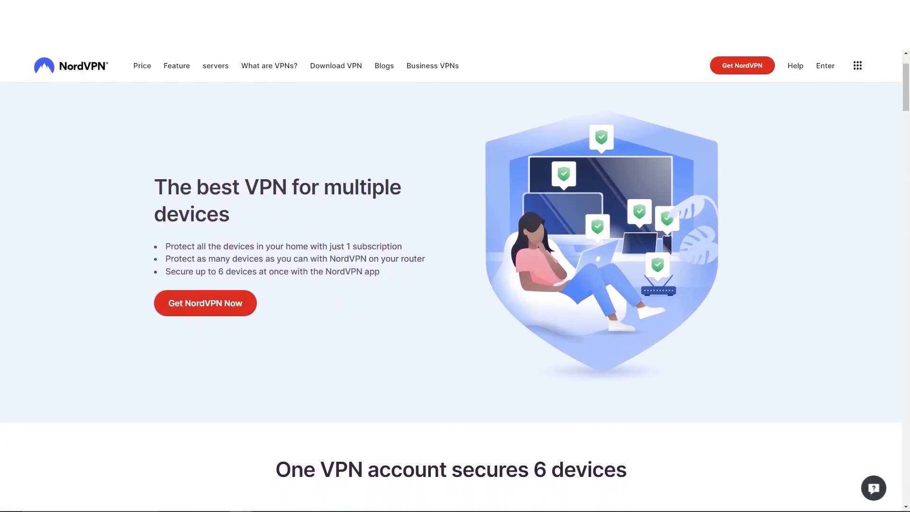
pyautogui.scroll(-3)
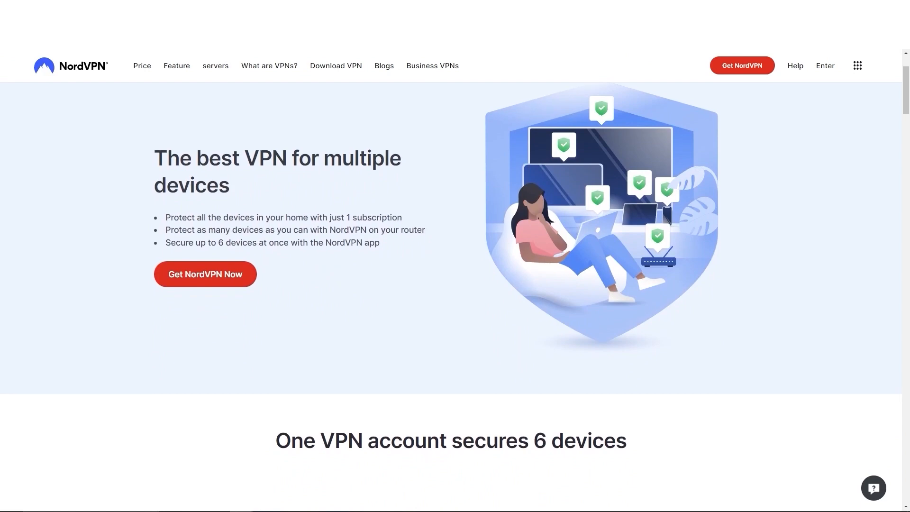
pyautogui.scroll(-3)
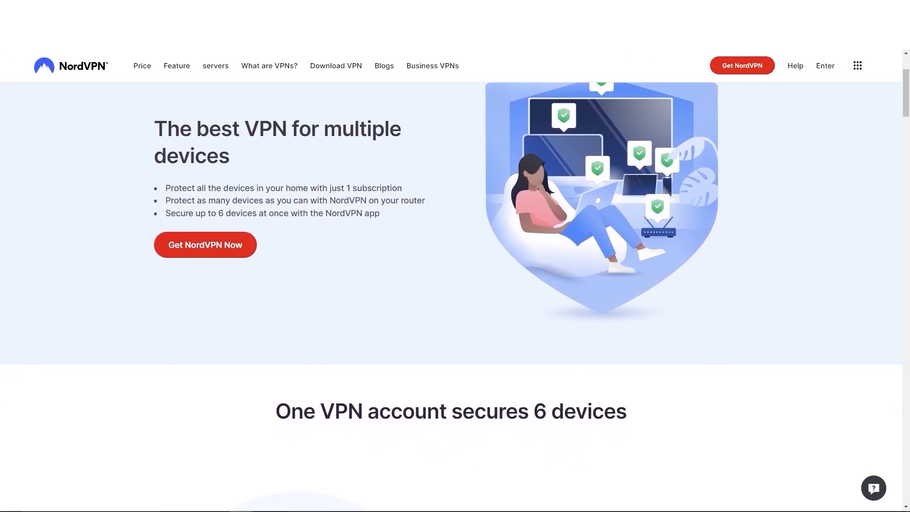
pyautogui.scroll(-3)
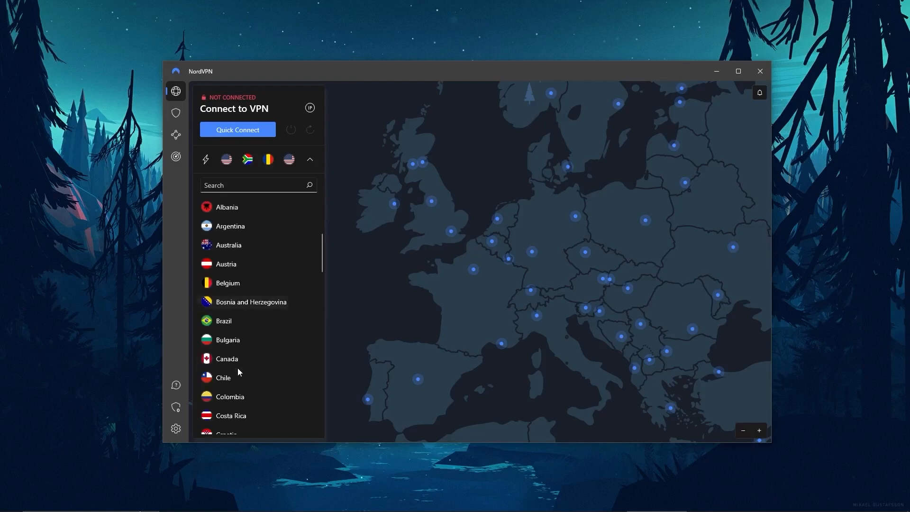
pyautogui.scroll(-3)
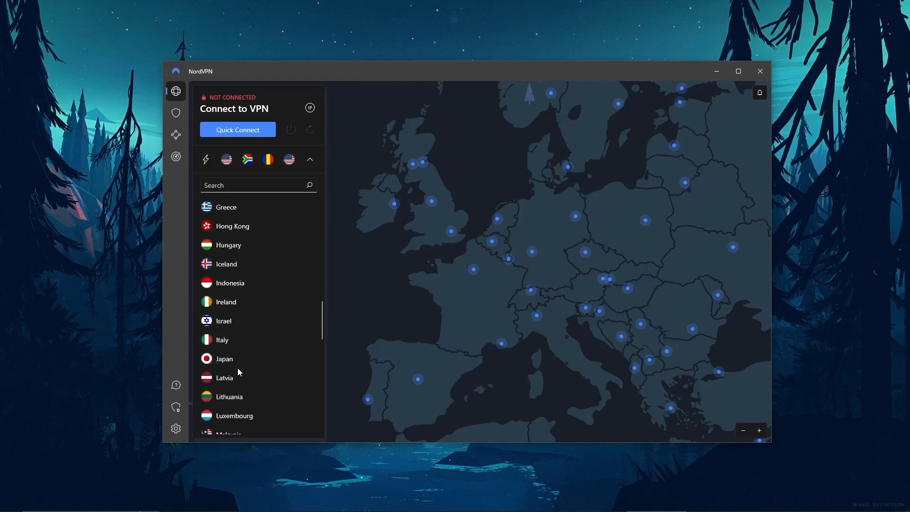
pyautogui.scroll(-3)
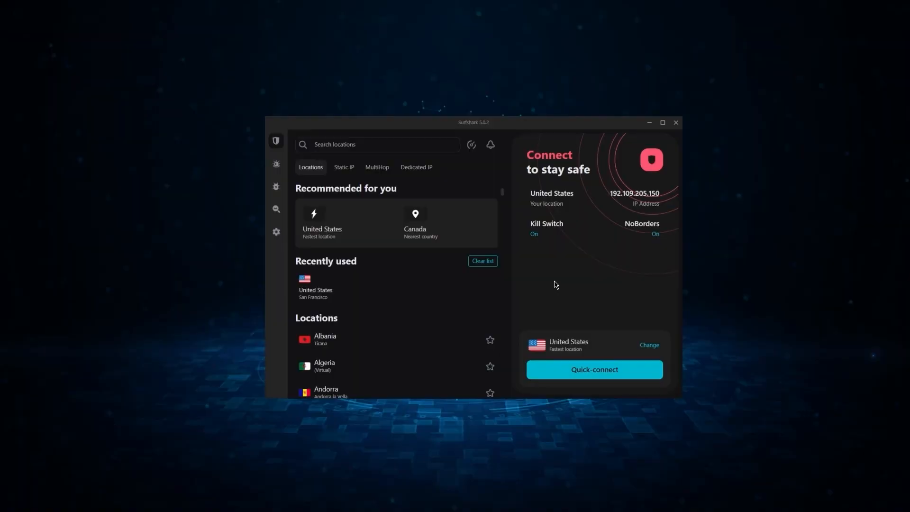
# - Scroll the Surfshark Locations list and the unlimited-connections web page
pyautogui.scroll(-3)
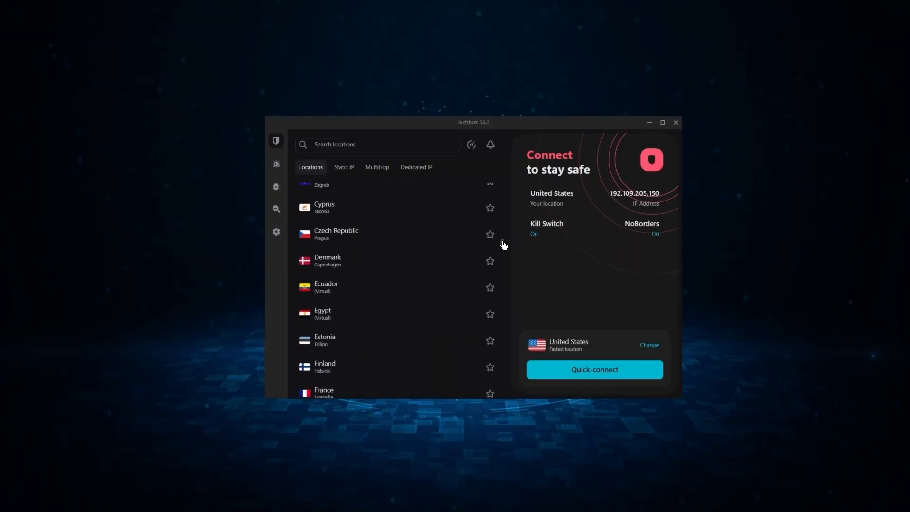
pyautogui.scroll(-3)
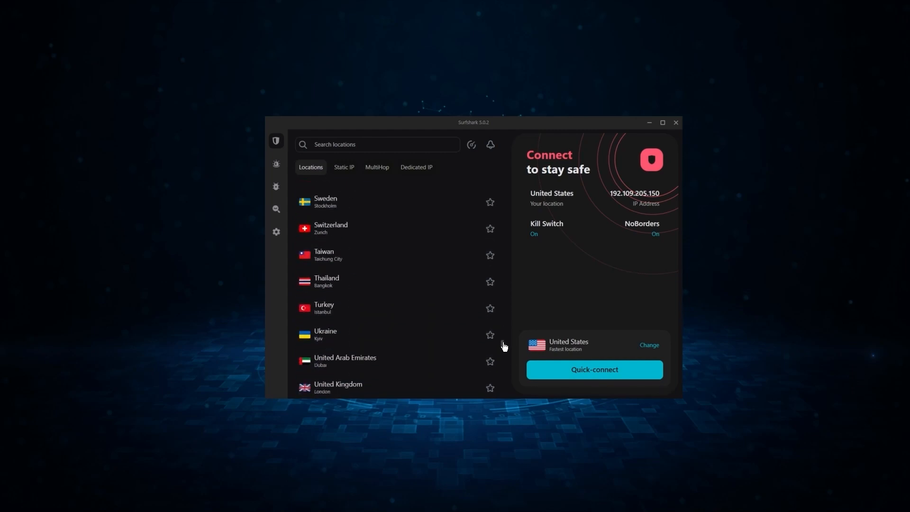
pyautogui.scroll(-3)
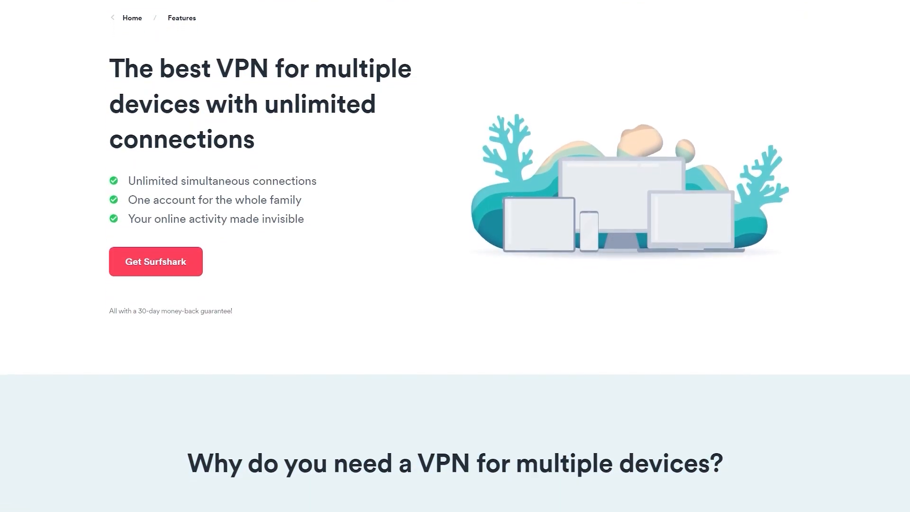
pyautogui.scroll(-3)
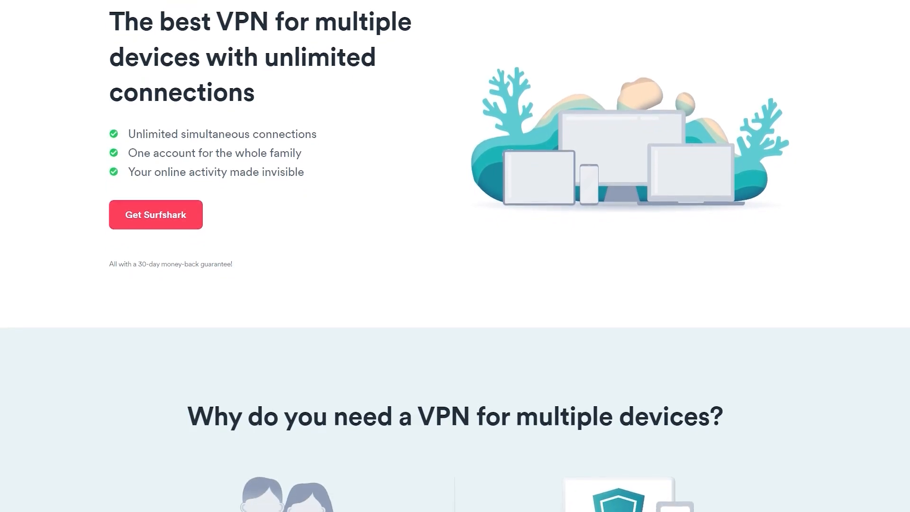
pyautogui.scroll(-3)
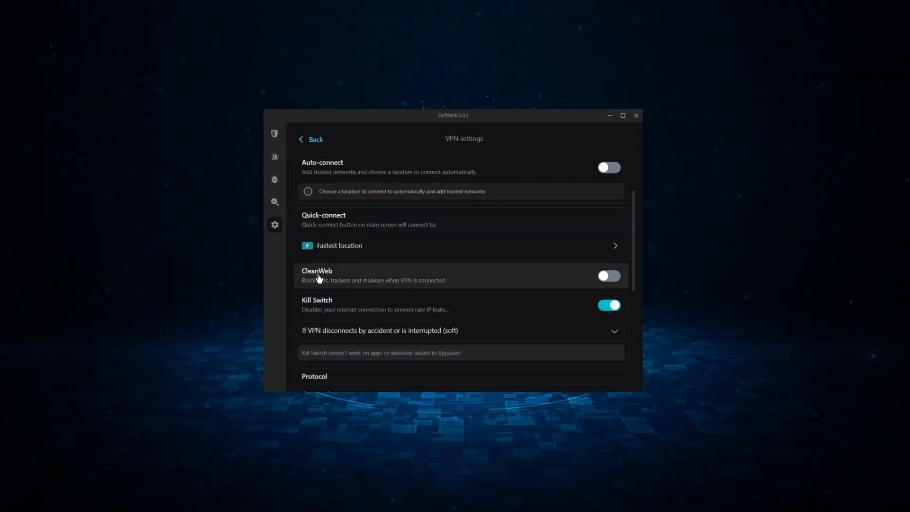
pyautogui.moveTo(591, 273)
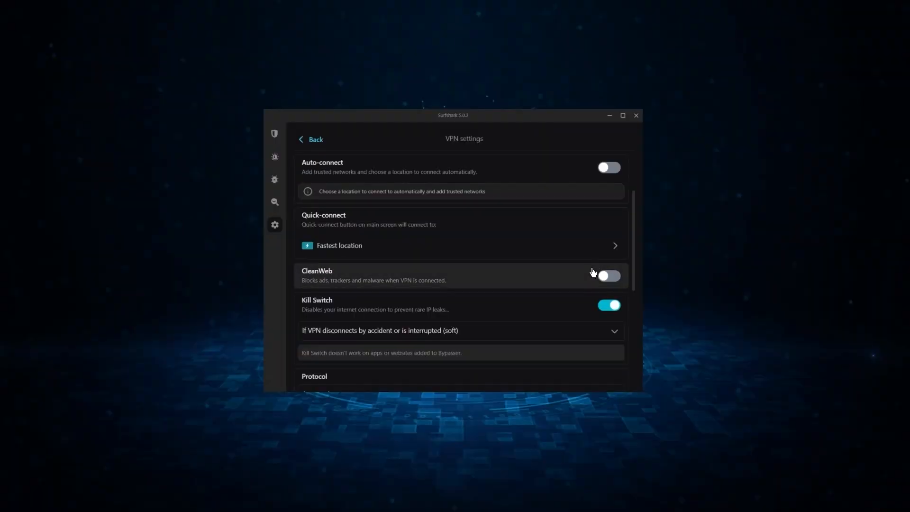
# - Enable Surfshark CleanWeb ad and tracker blocking and scroll to the Advanced Security options
pyautogui.click(608, 276)
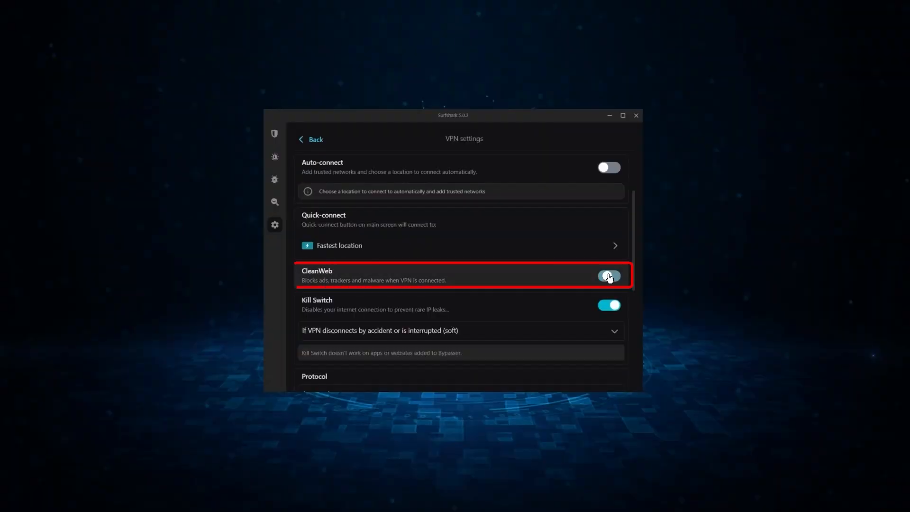
pyautogui.click(609, 275)
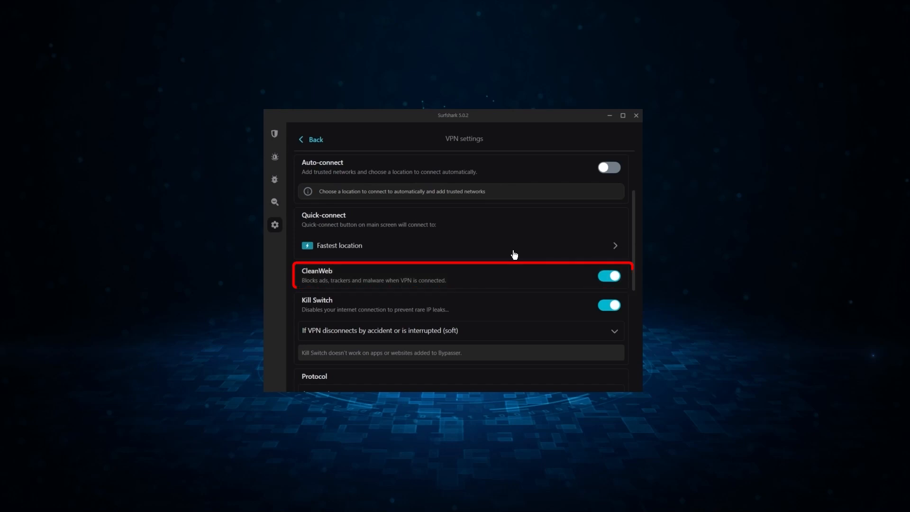
pyautogui.scroll(-3)
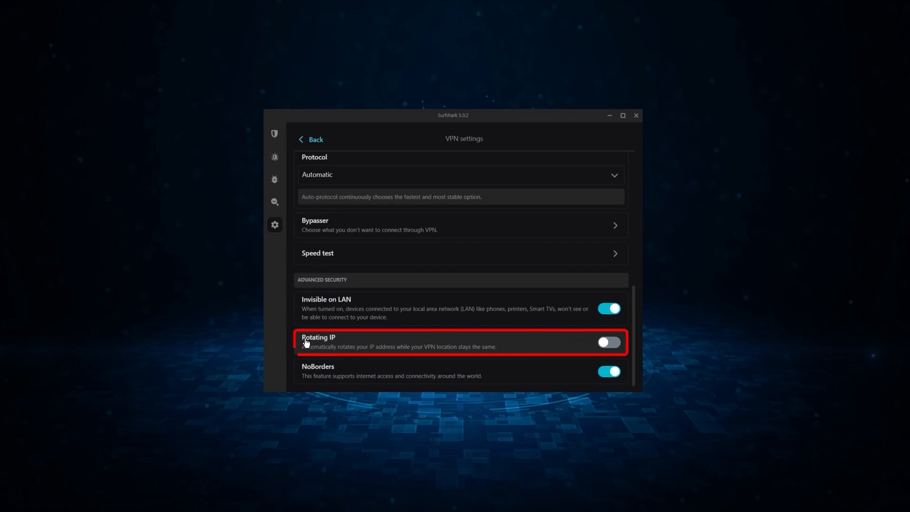
pyautogui.moveTo(613, 337)
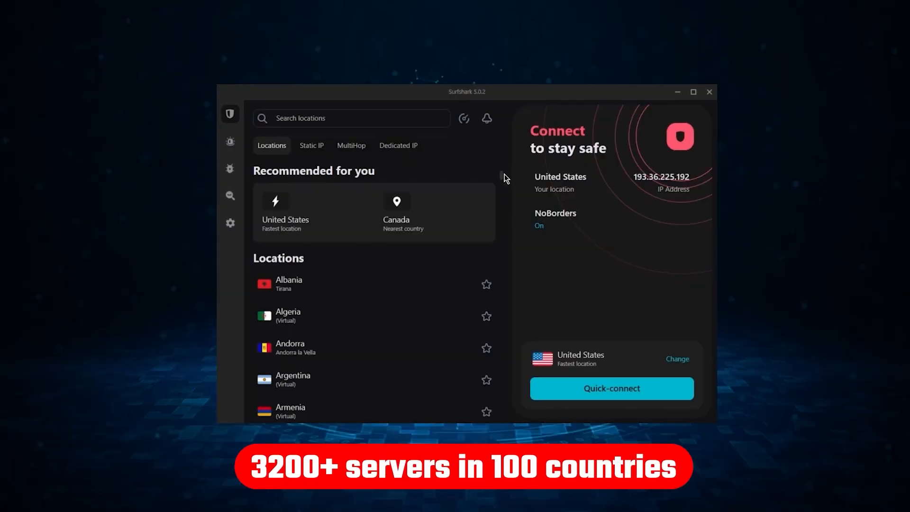
# - Connect Surfshark to United States – New York and view its VPN settings
pyautogui.scroll(-3)
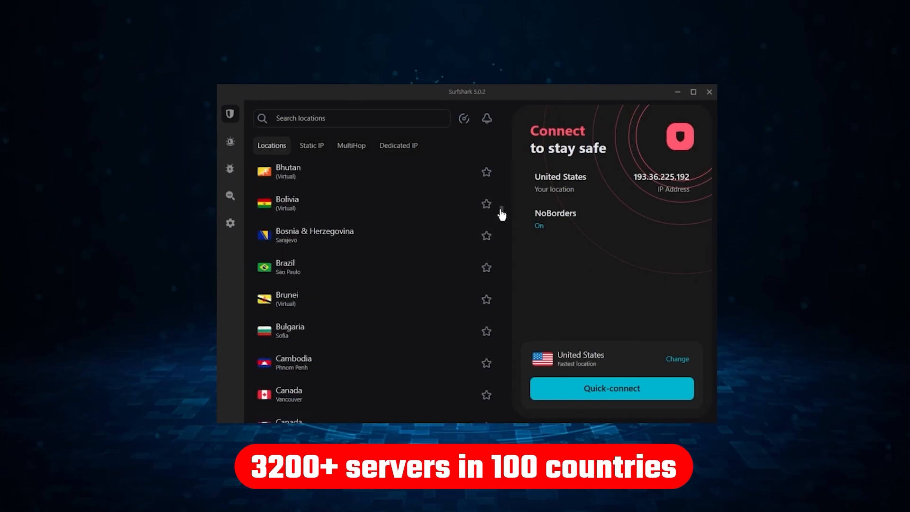
pyautogui.scroll(-3)
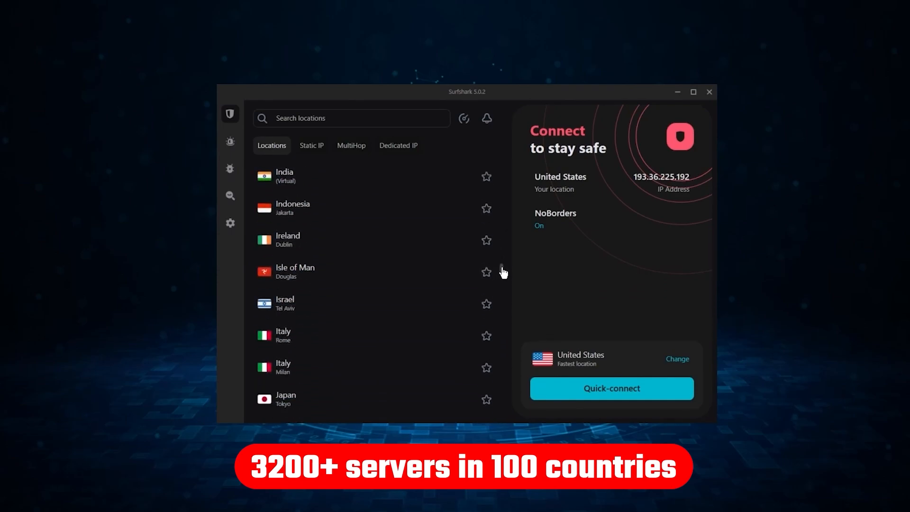
pyautogui.scroll(-3)
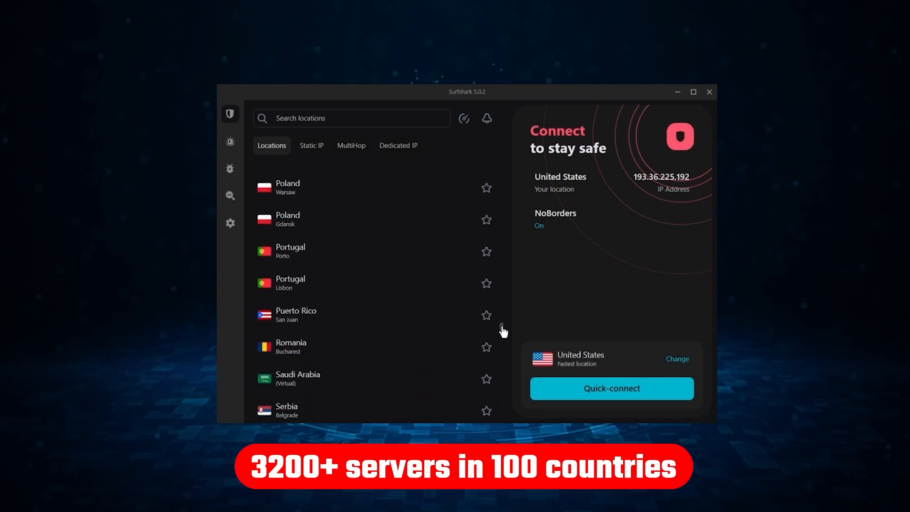
pyautogui.click(611, 388)
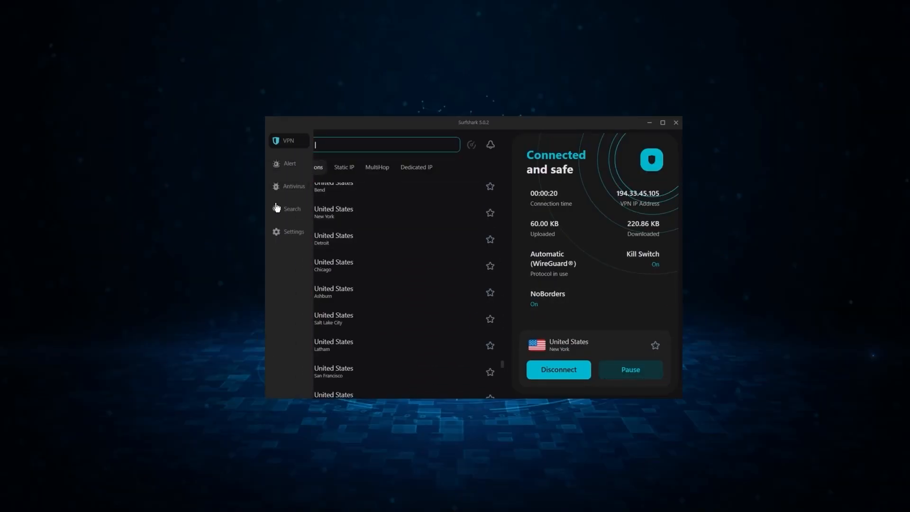
pyautogui.click(294, 232)
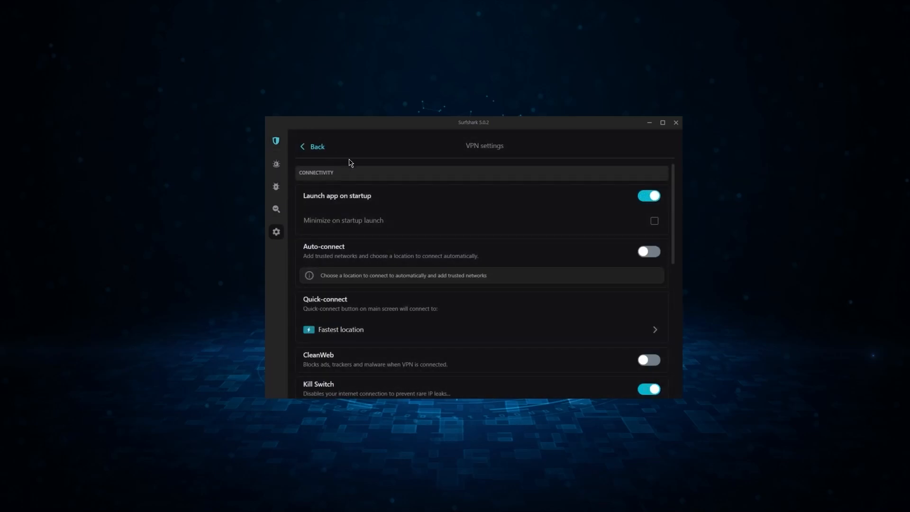
pyautogui.scroll(-3)
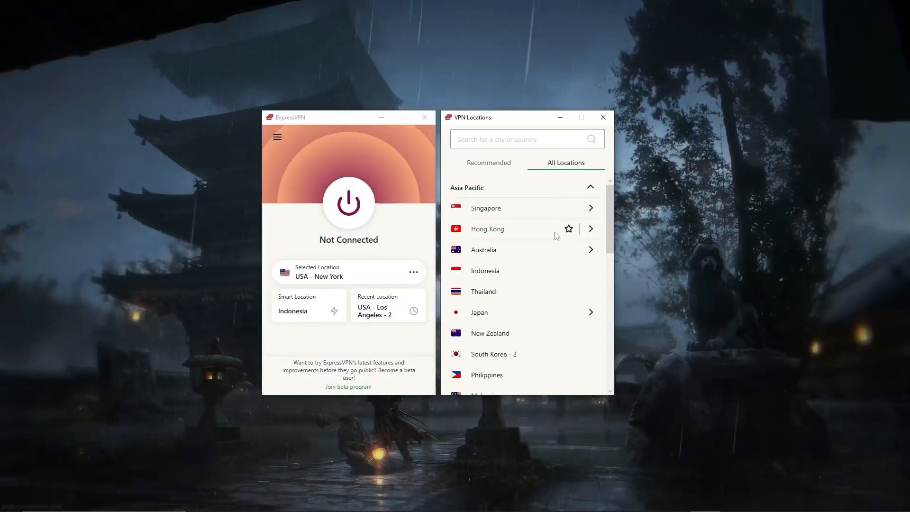
# - Browse ExpressVPN's Asia Pacific locations, then switch back to Surfshark's United States servers
pyautogui.scroll(-3)
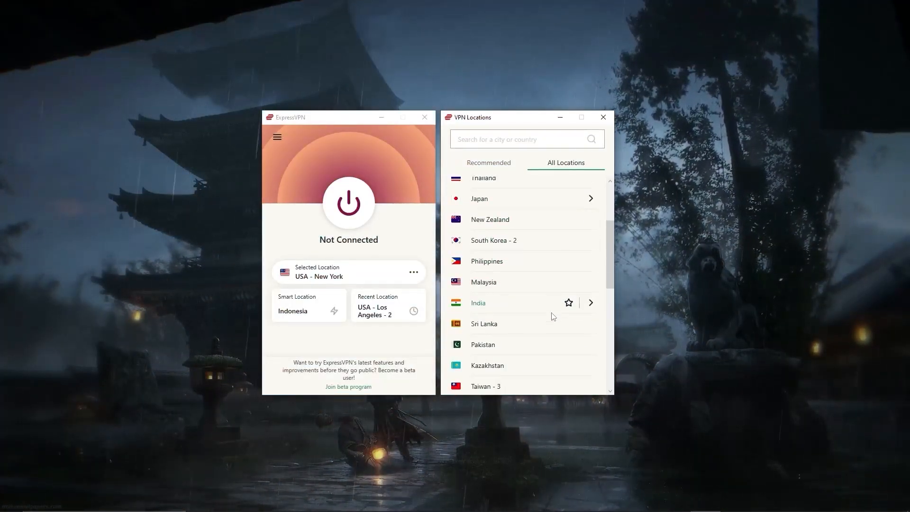
pyautogui.scroll(-3)
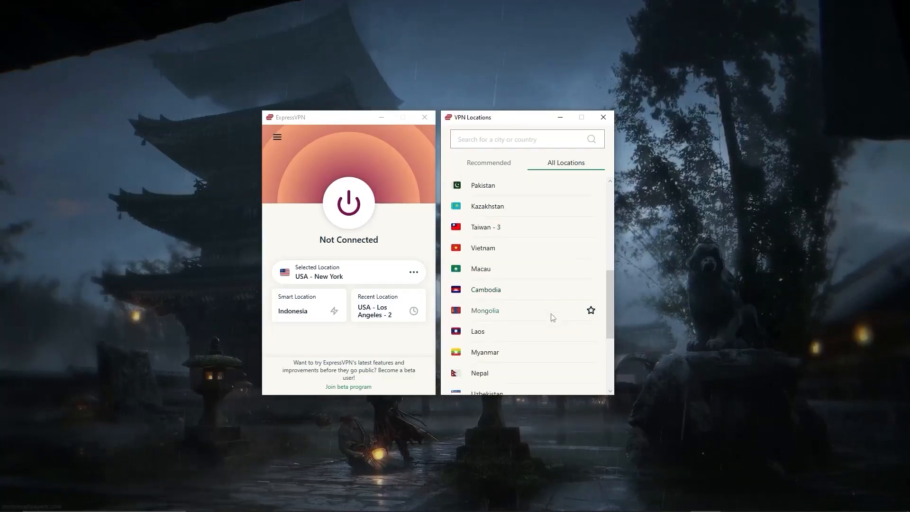
pyautogui.scroll(-3)
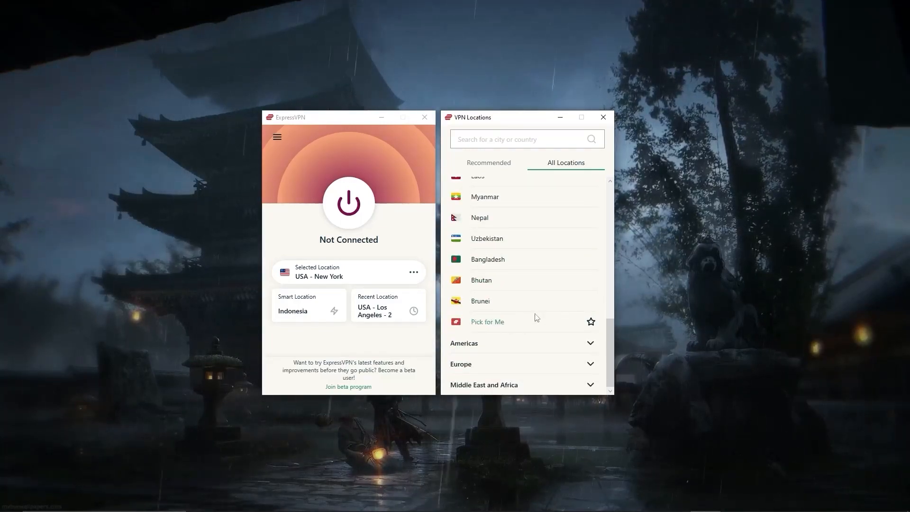
pyautogui.click(276, 137)
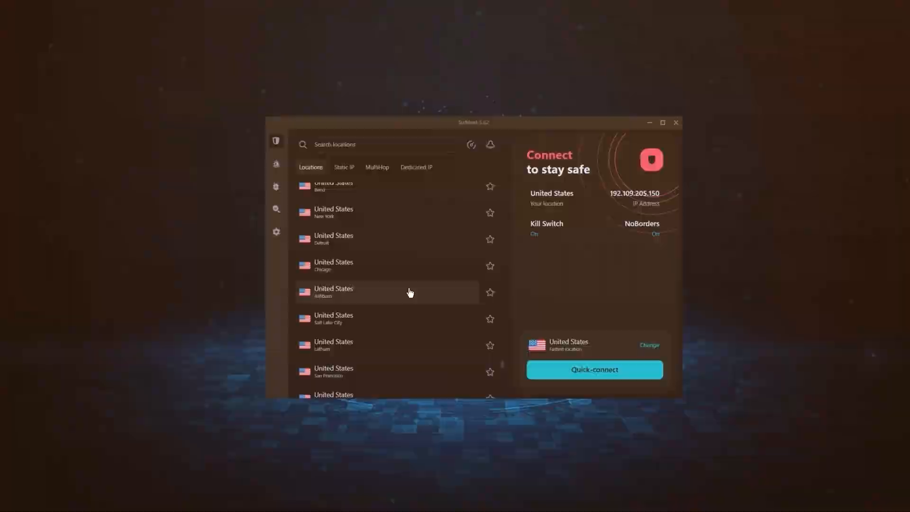
# - Open Surfshark's Starter, One and One+ pricing on 24-month billing, from USD 2.30
pyautogui.click(593, 369)
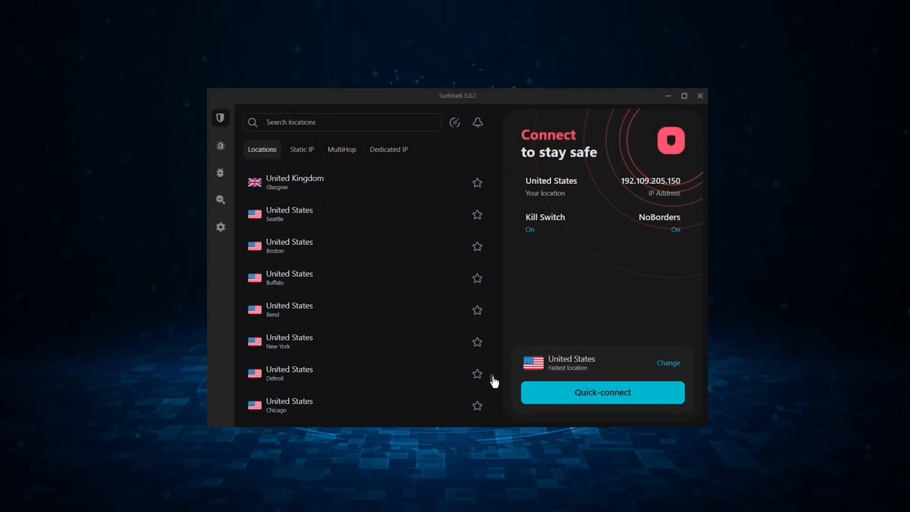
pyautogui.scroll(-3)
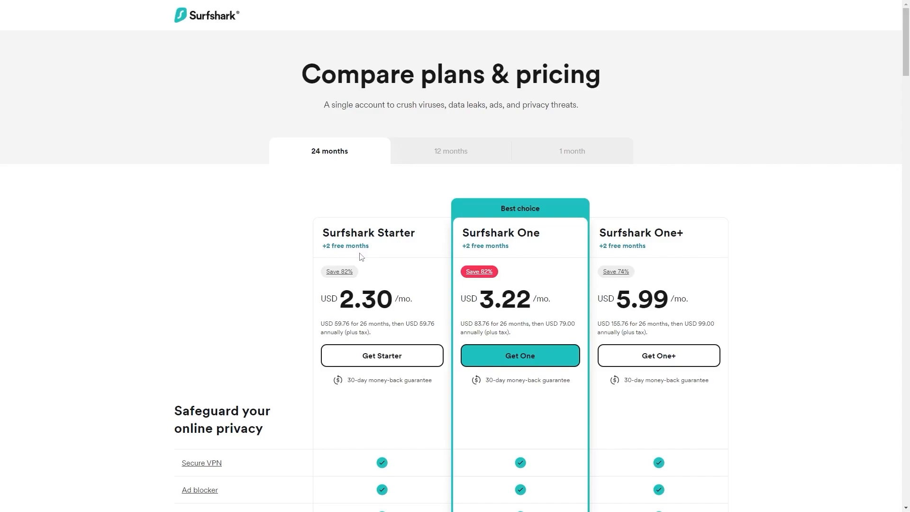
pyautogui.moveTo(348, 279)
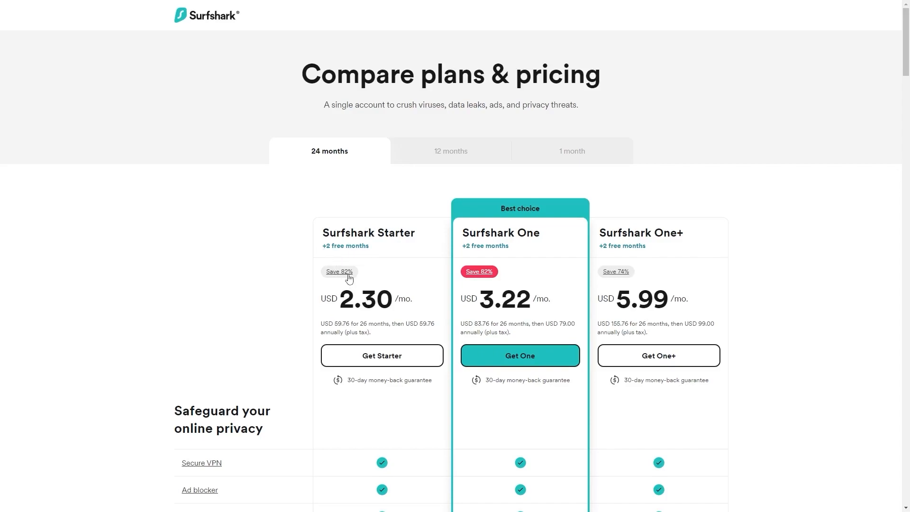